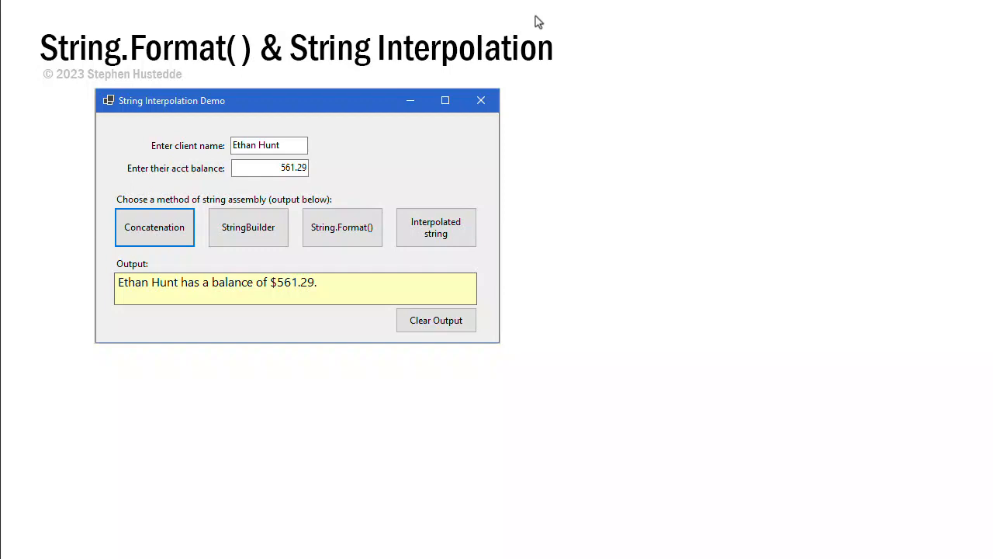
mouse_move(262, 163)
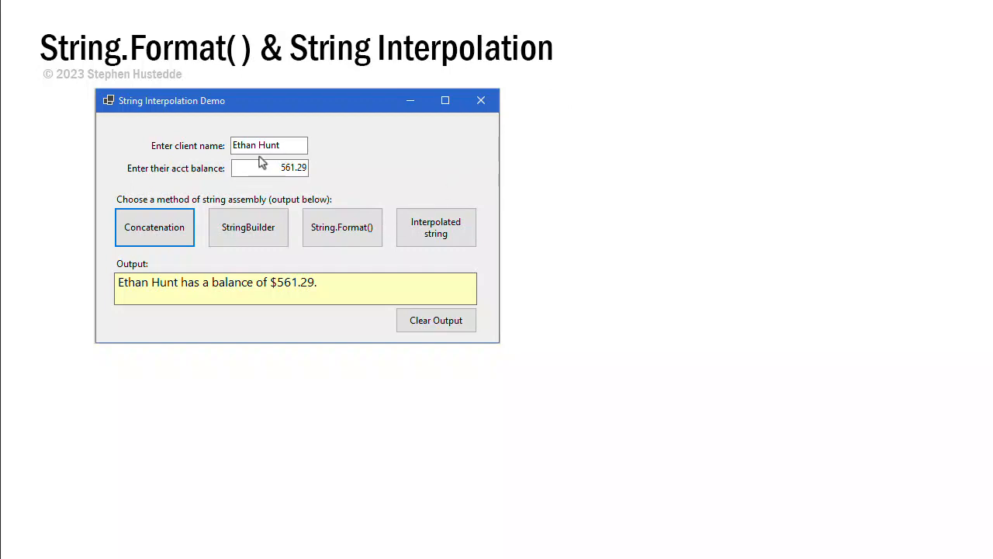
mouse_move(170, 294)
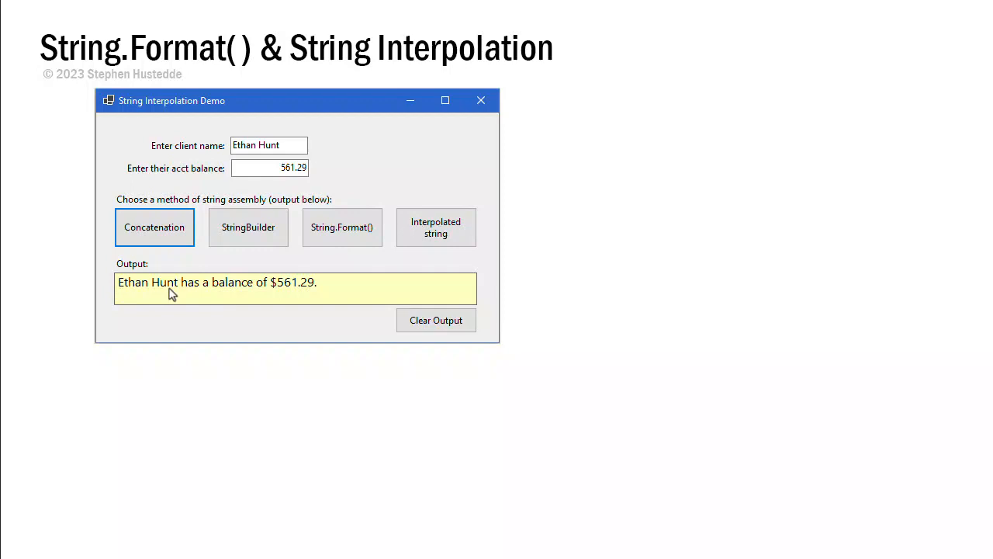
mouse_move(324, 288)
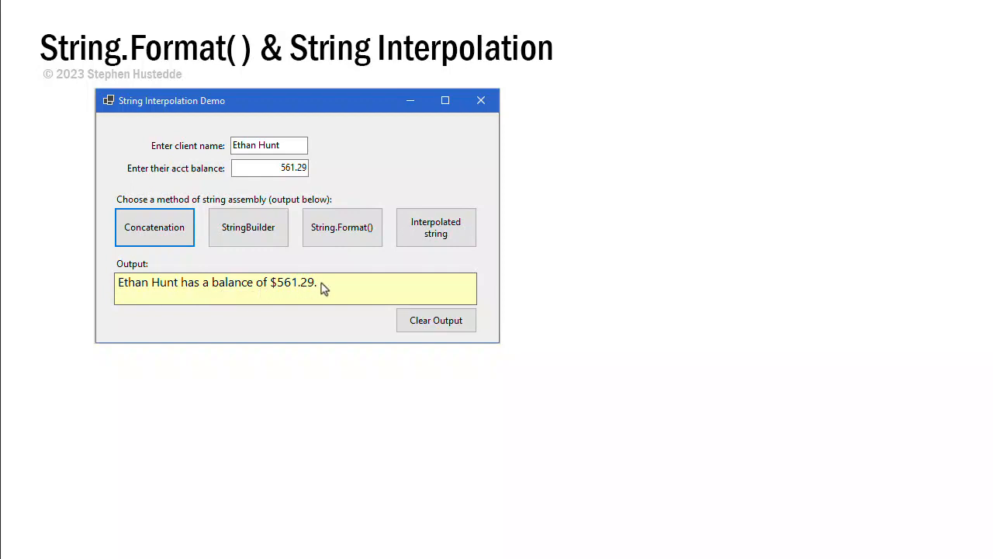
mouse_move(434, 319)
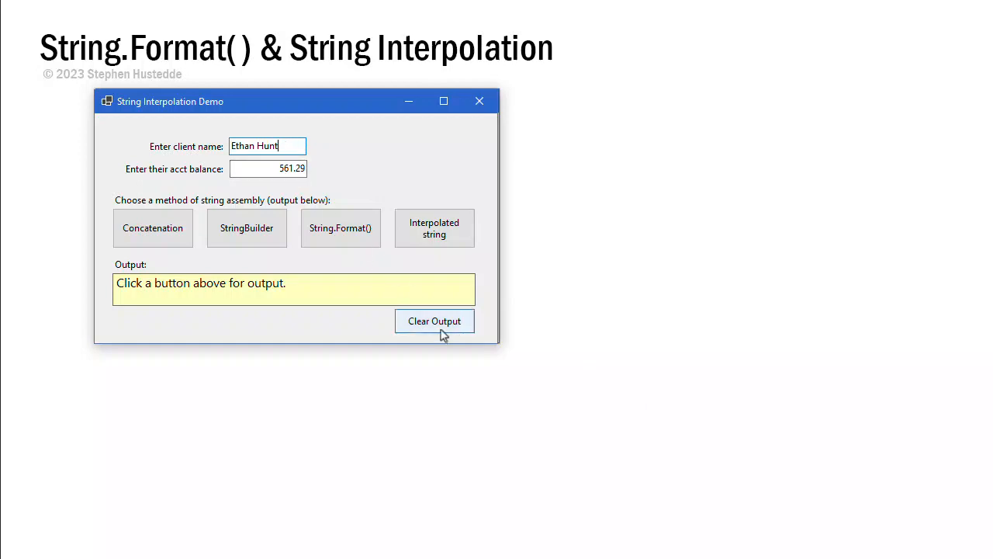
Clear the output, show the Concatenation result with its handler code, then clear again
click(153, 226)
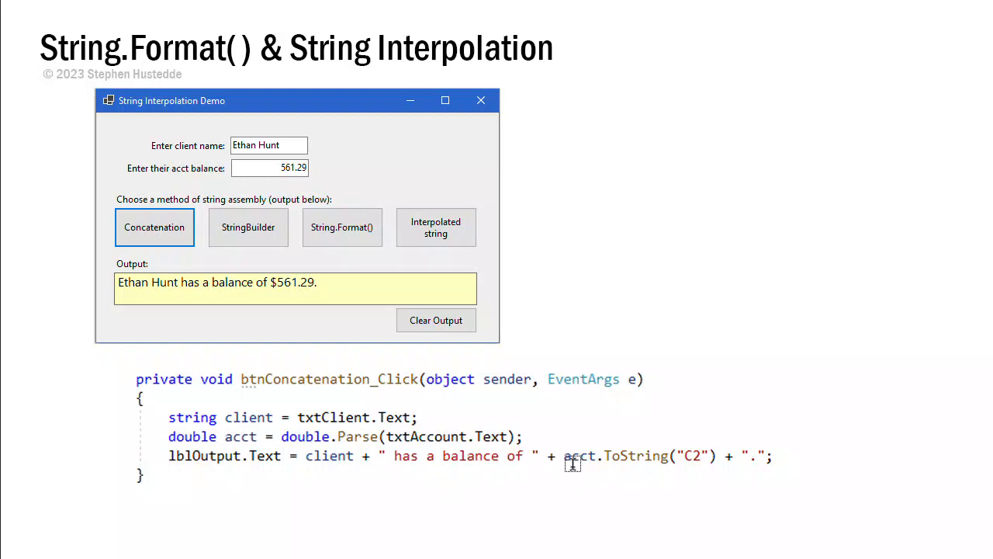
click(434, 320)
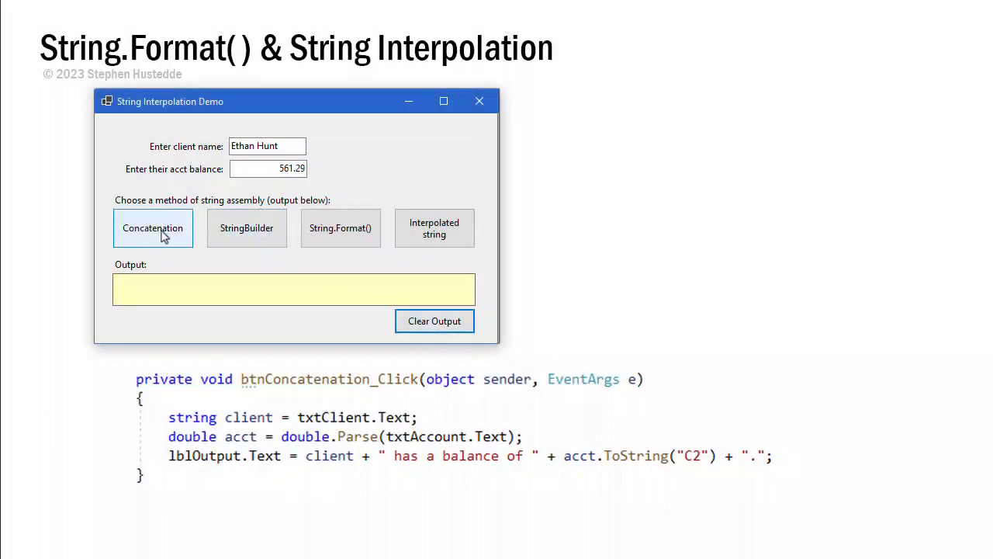
click(152, 227)
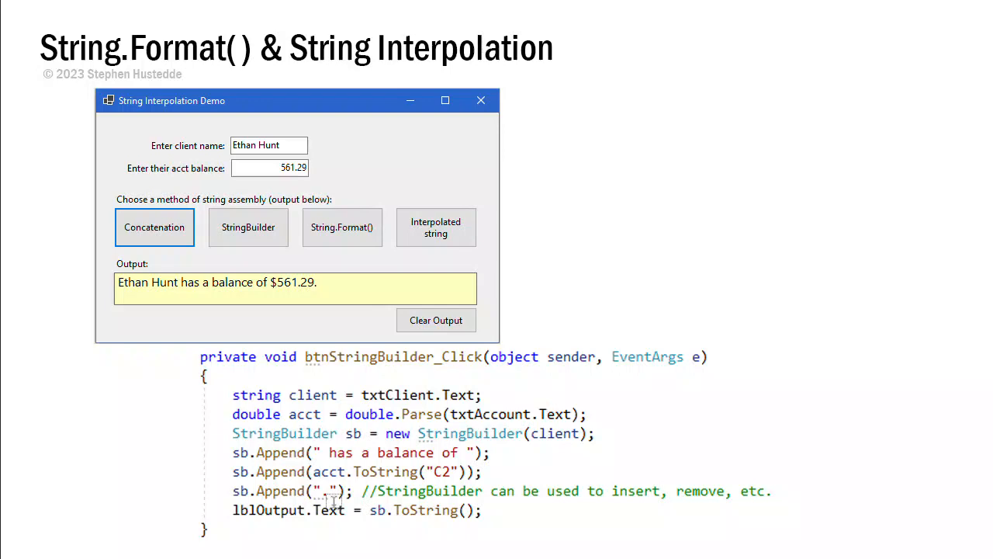
mouse_move(528, 519)
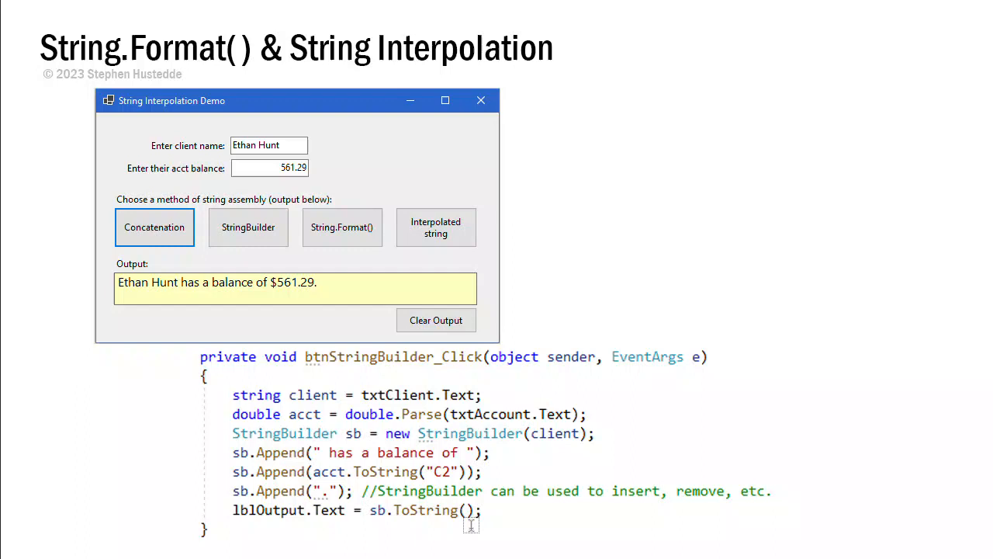
mouse_move(225, 288)
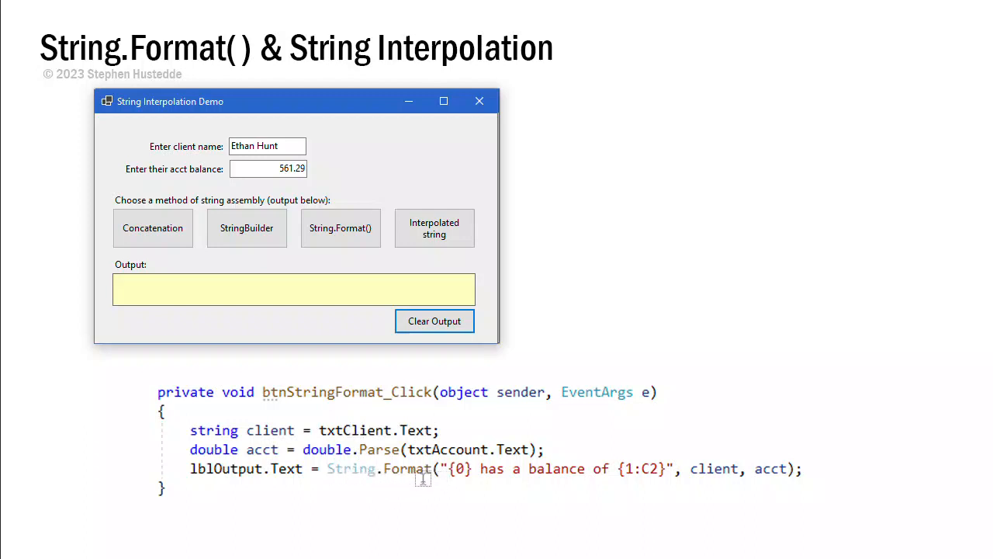
mouse_move(342, 478)
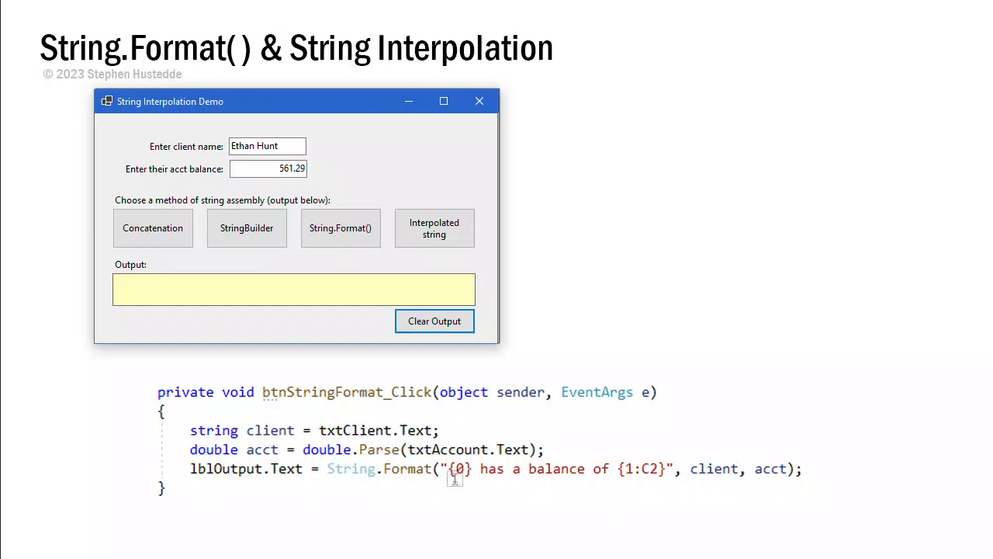
mouse_move(624, 481)
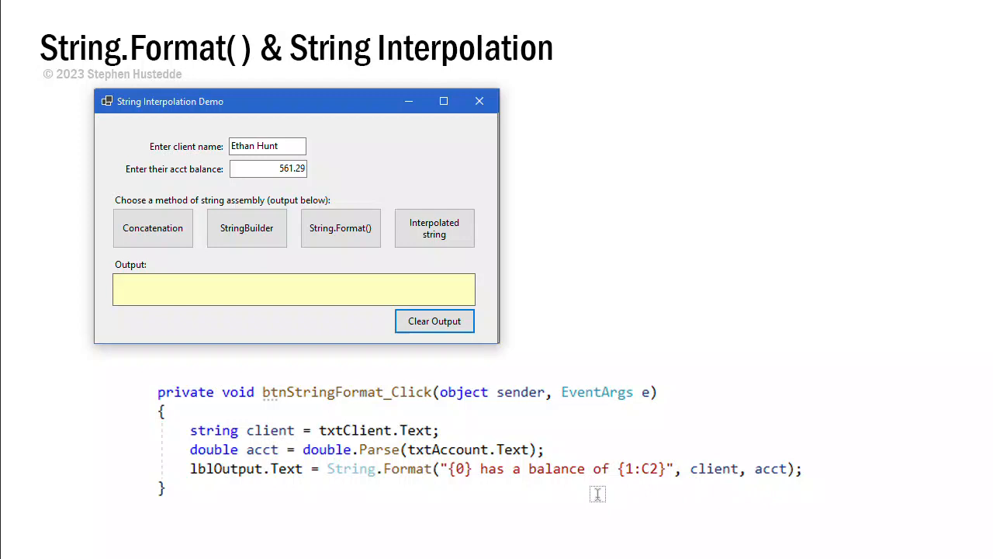
mouse_move(726, 473)
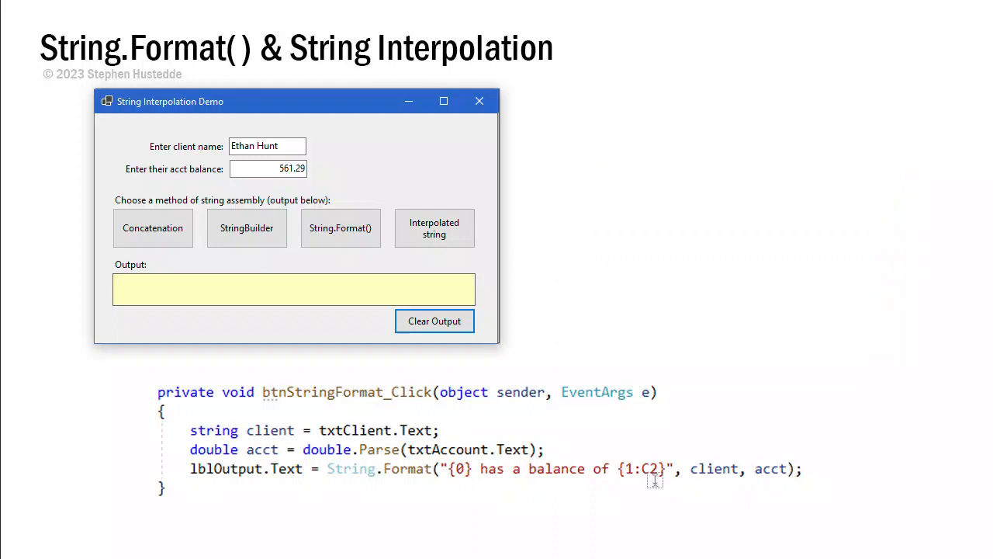
Display the btnStringFormat_Click code using String.Format with {0} and {1:C2} placeholders
click(340, 226)
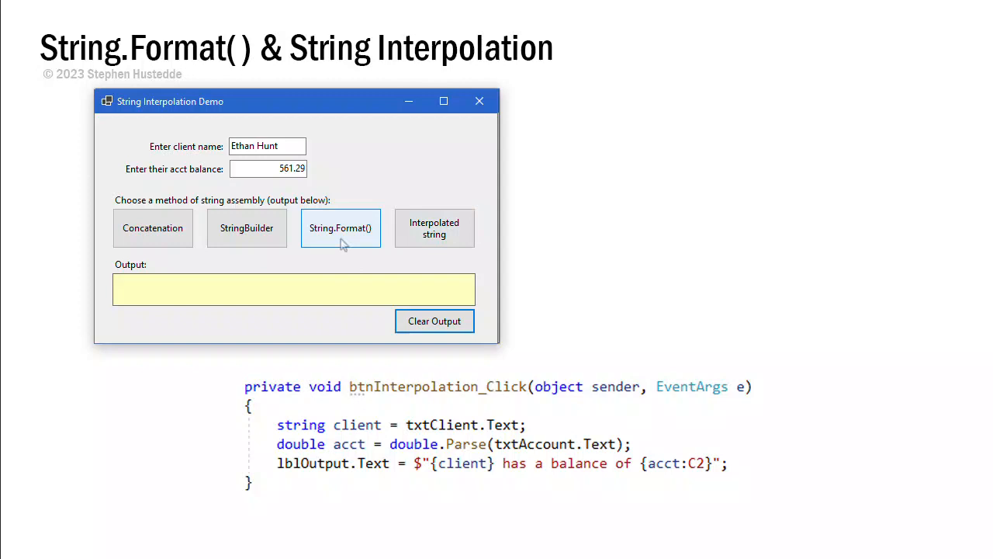
mouse_move(316, 478)
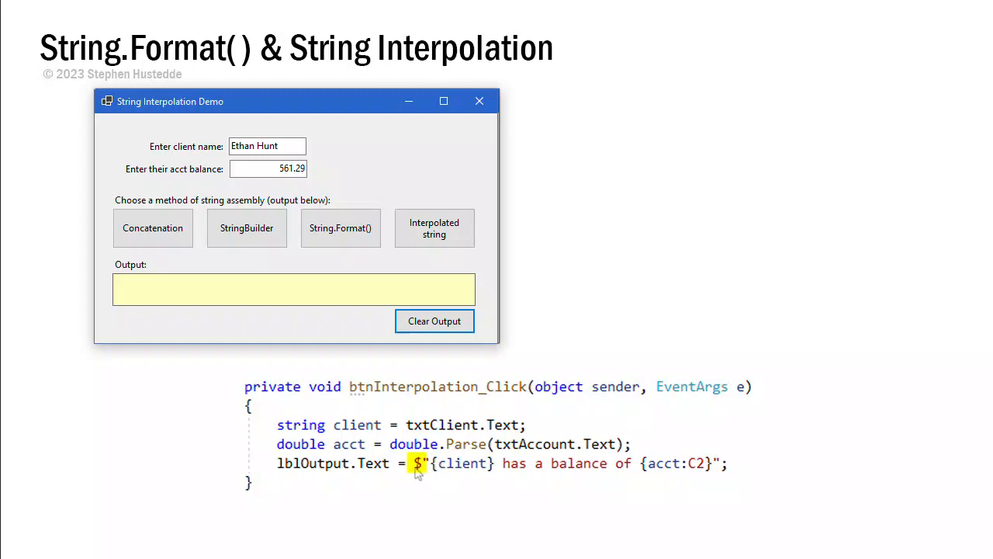
mouse_move(759, 481)
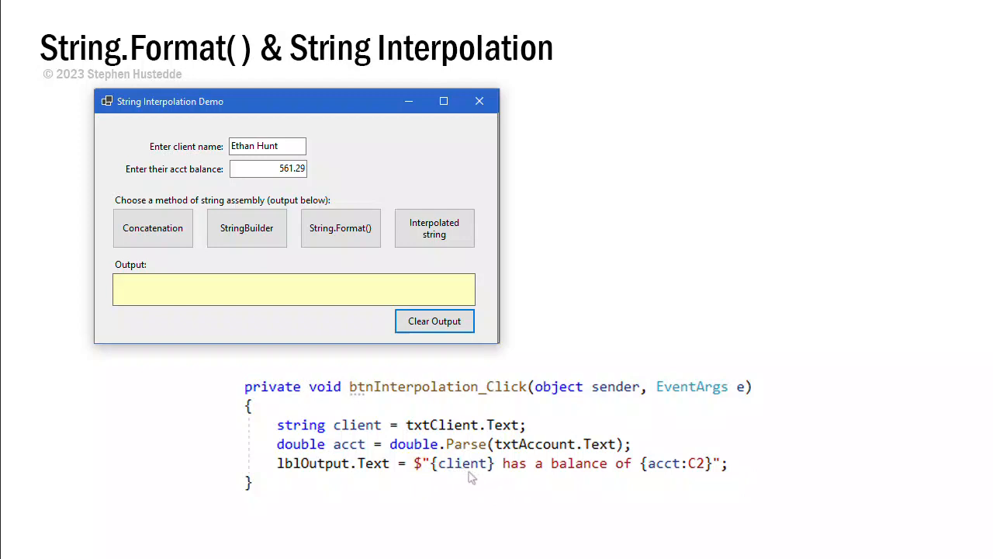
mouse_move(472, 489)
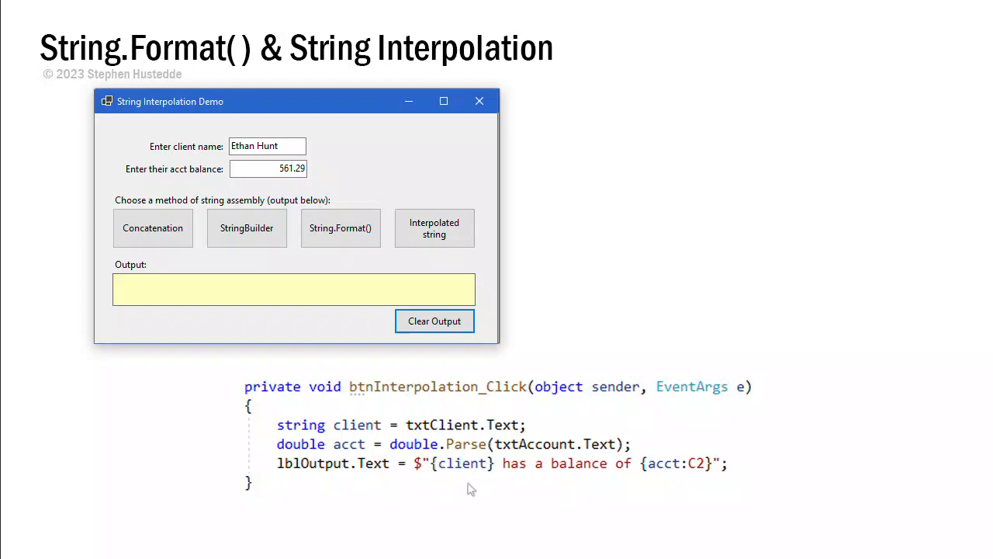
mouse_move(670, 474)
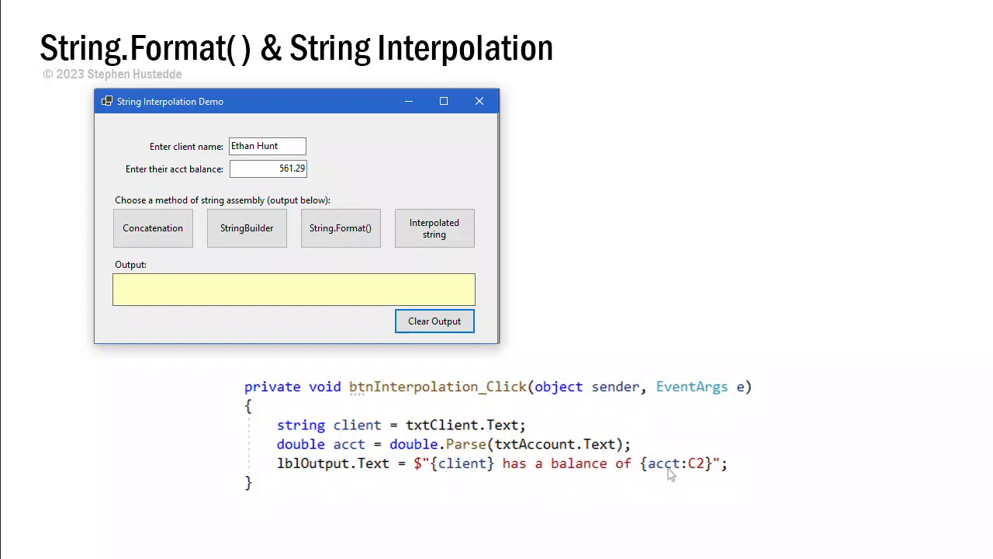